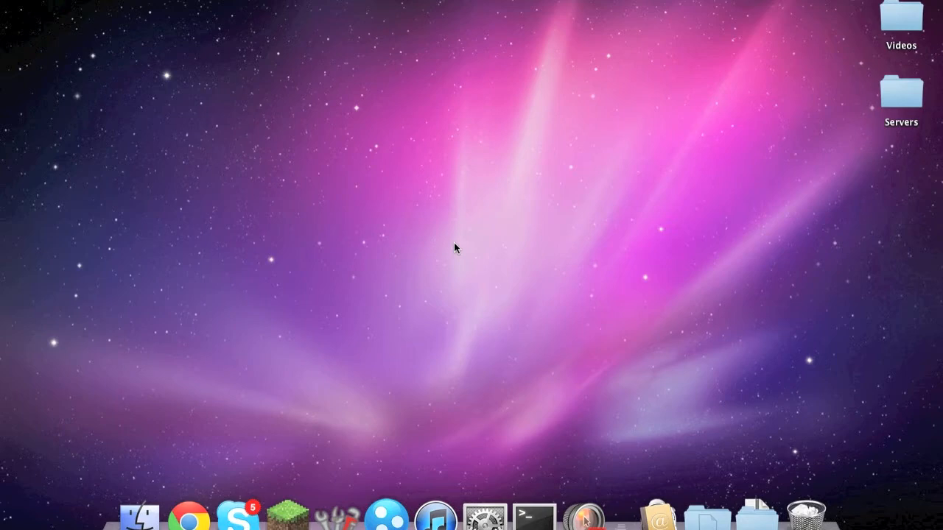
# Launch Chrome on minecraftmaps.com and browse the Survival Maps listing.
pyautogui.click(188, 516)
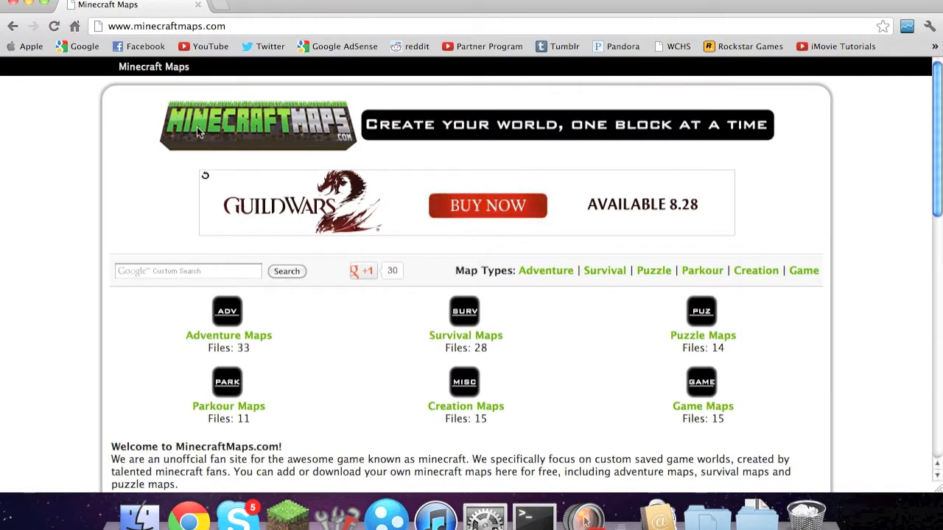
pyautogui.scroll(-3)
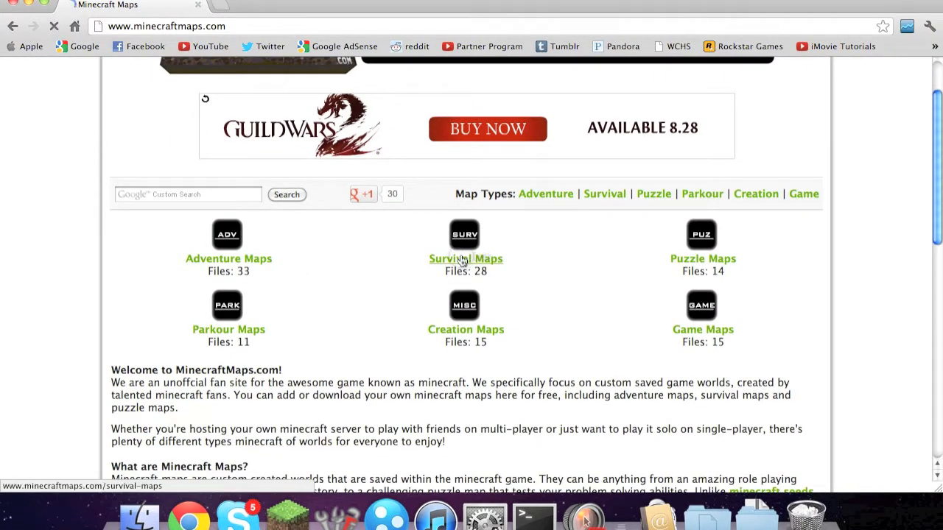
pyautogui.click(465, 259)
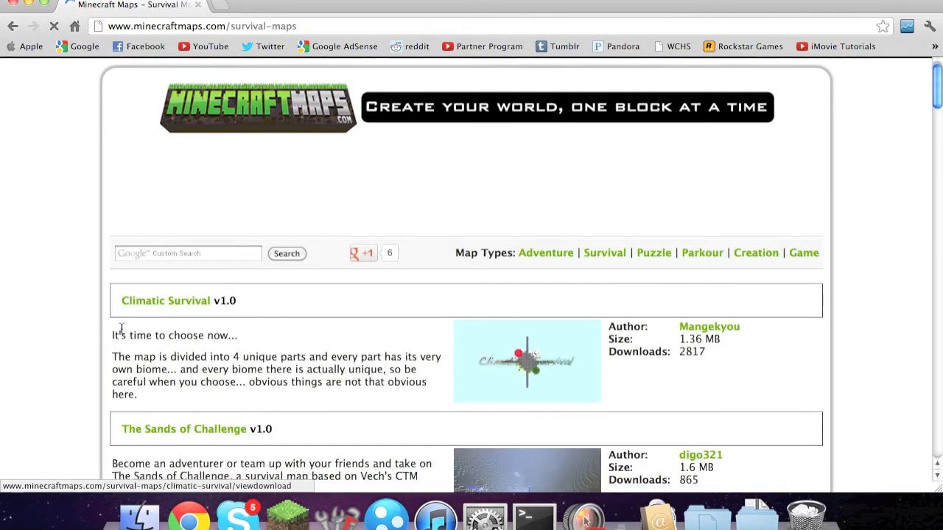
pyautogui.scroll(-3)
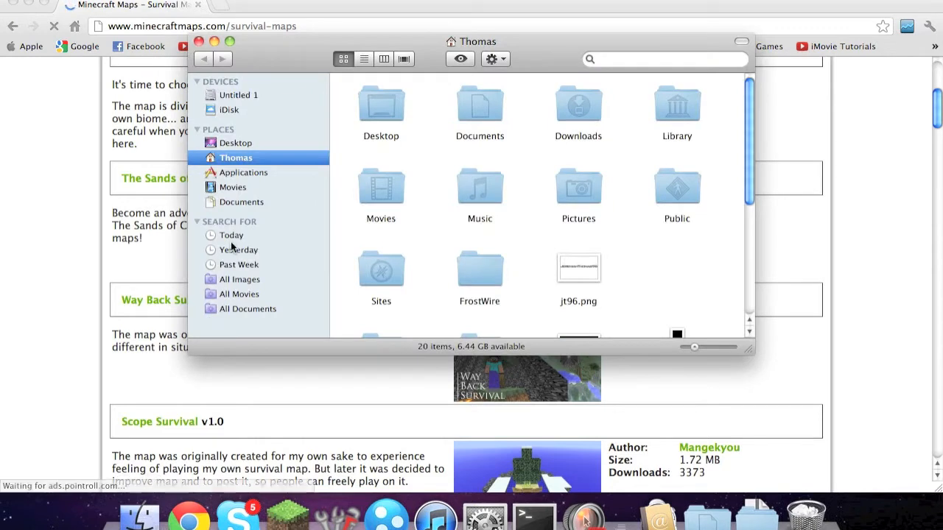
pyautogui.moveTo(243, 233)
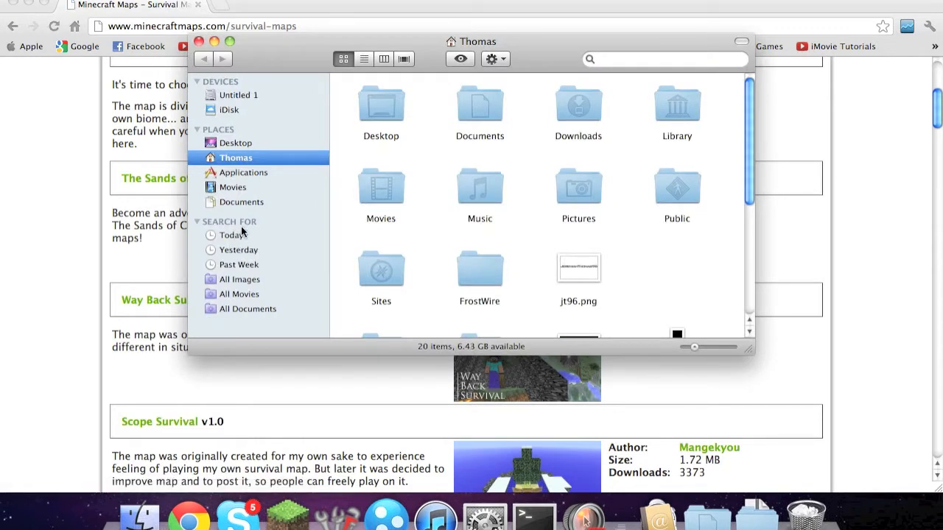
# Navigate Library > Application Support > minecraft > saves to see the singleplayer worlds.
pyautogui.click(676, 107)
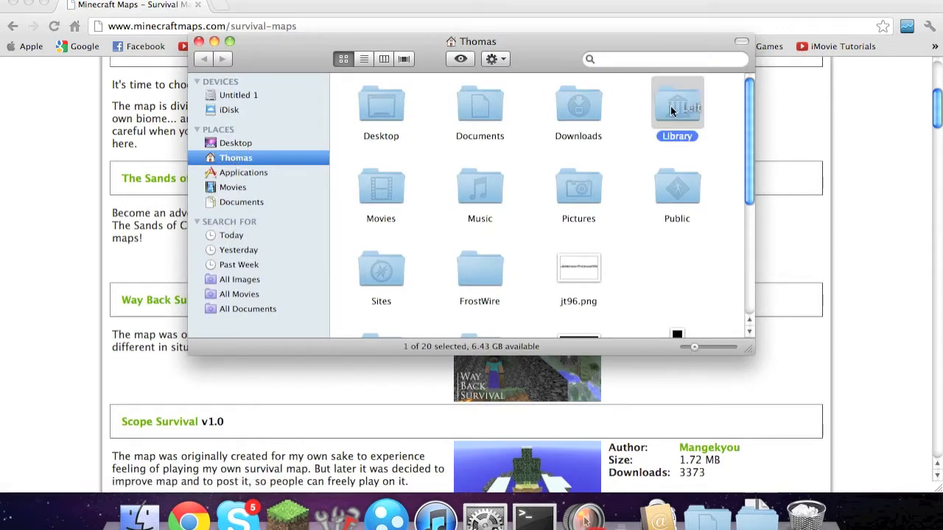
pyautogui.doubleClick(676, 103)
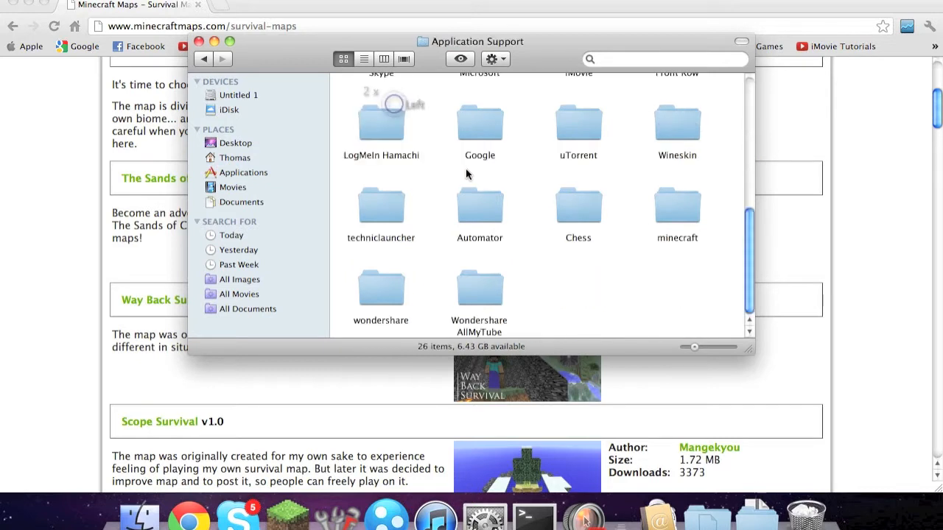
pyautogui.doubleClick(676, 209)
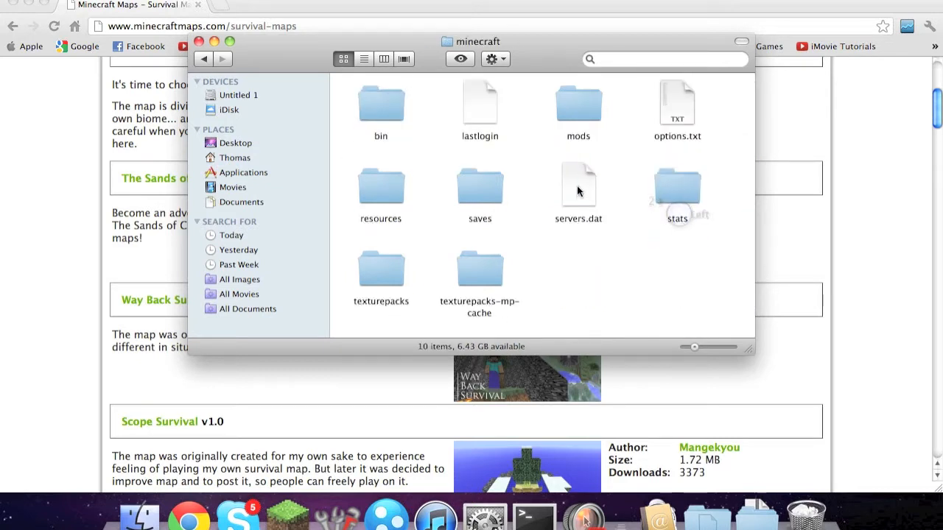
pyautogui.doubleClick(480, 189)
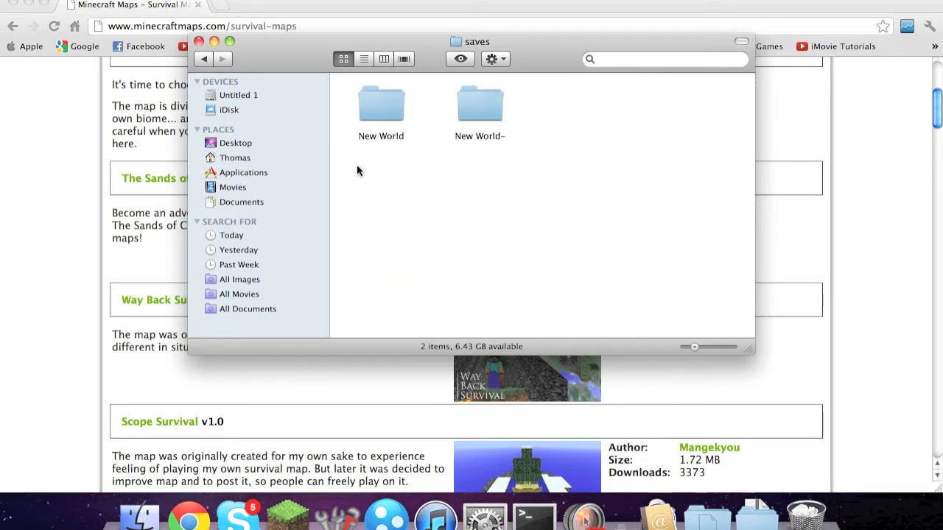
# Note the New World save, switch to the Desktop and close the Finder window.
pyautogui.click(380, 103)
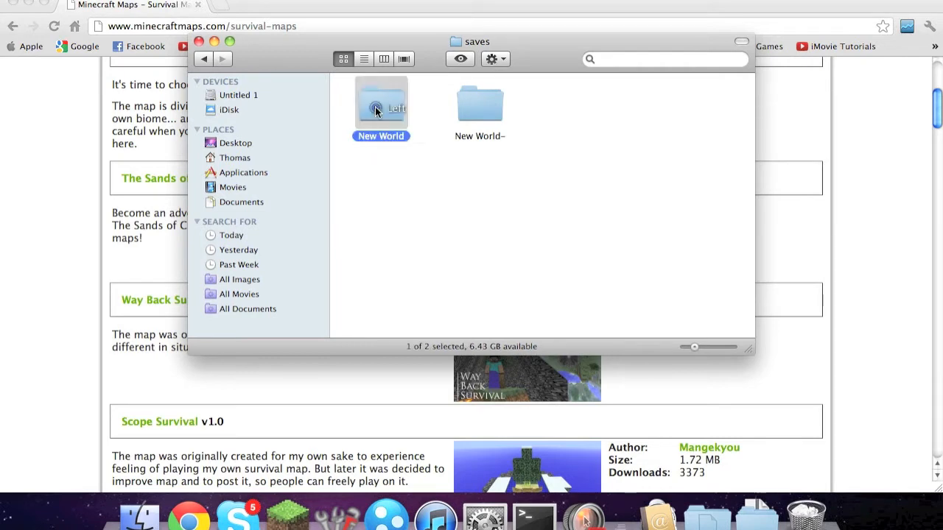
pyautogui.click(235, 143)
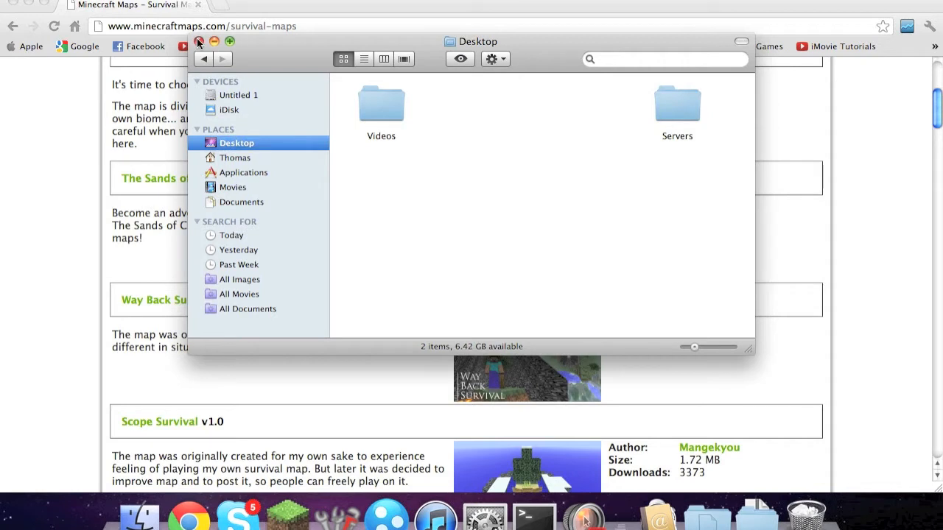
pyautogui.click(197, 41)
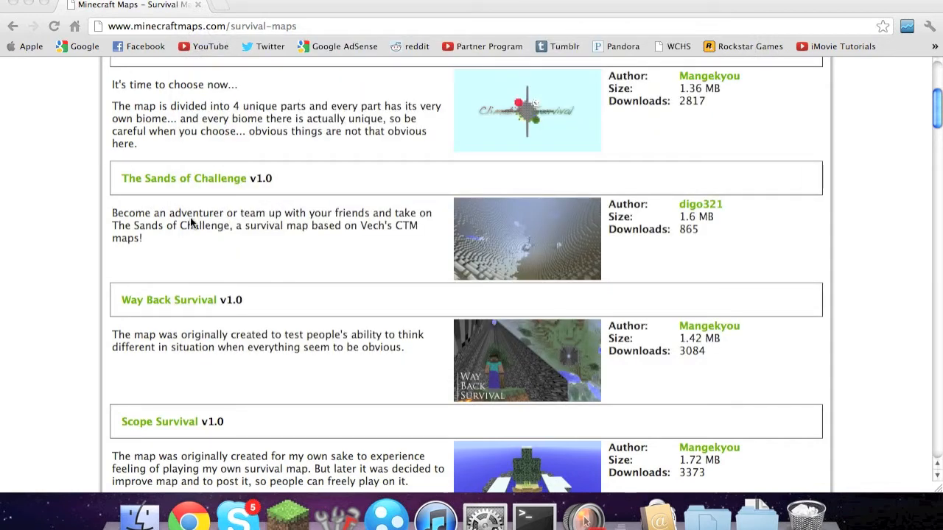
pyautogui.moveTo(178, 179)
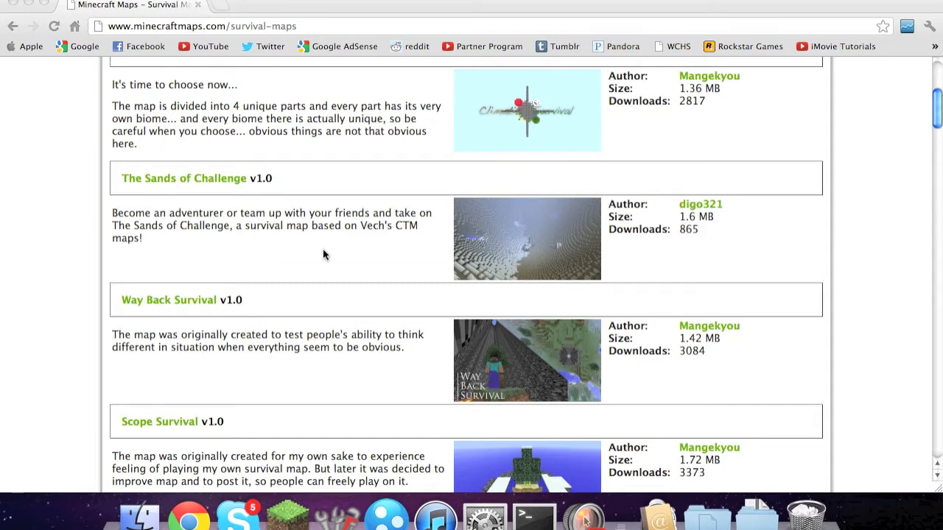
# Download The Sands of Challenge map zip via its page and the MediaFire button.
pyautogui.click(183, 179)
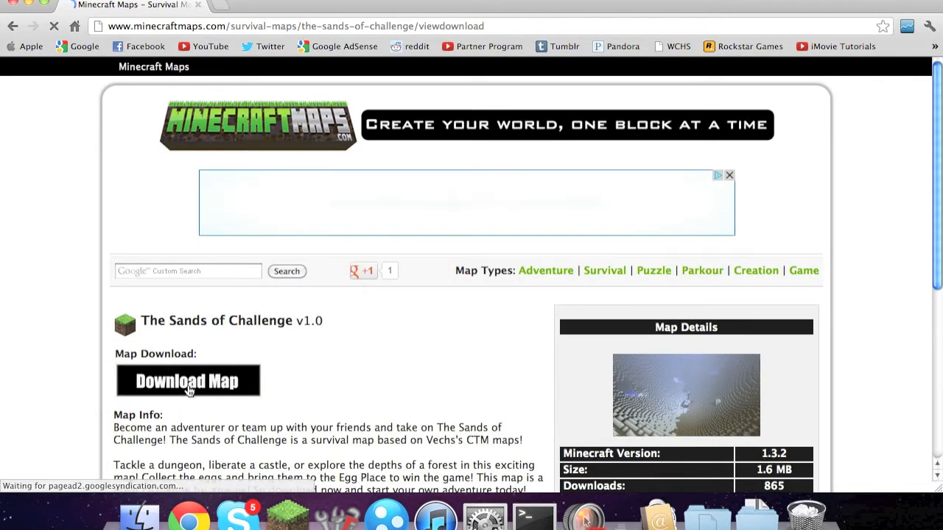
pyautogui.click(189, 380)
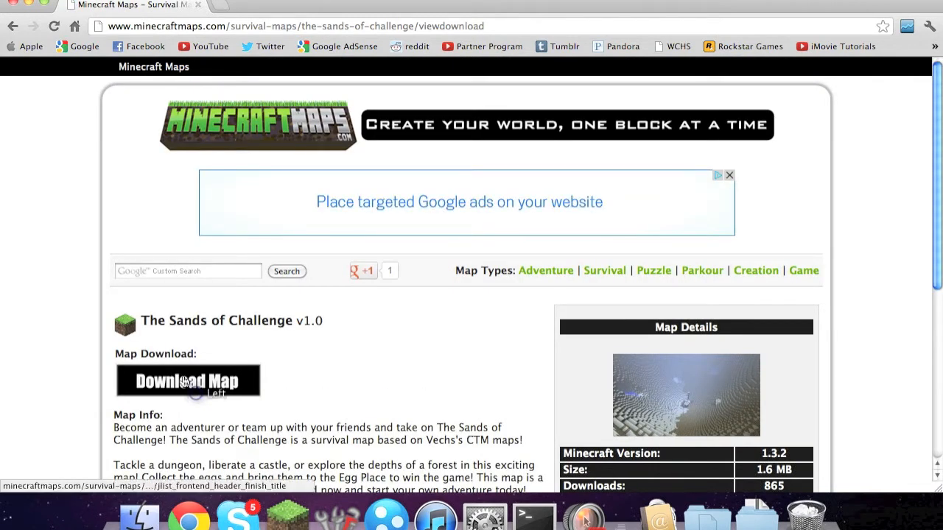
pyautogui.click(189, 380)
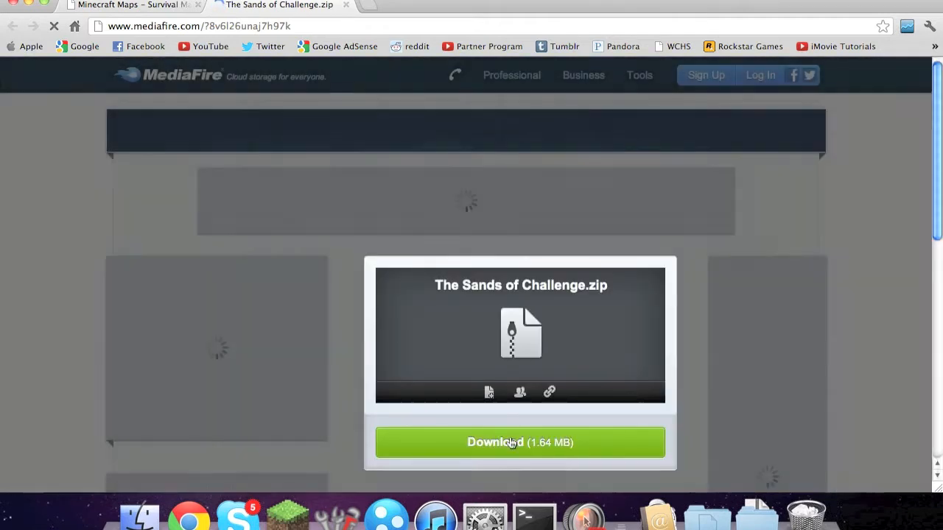
pyautogui.click(518, 442)
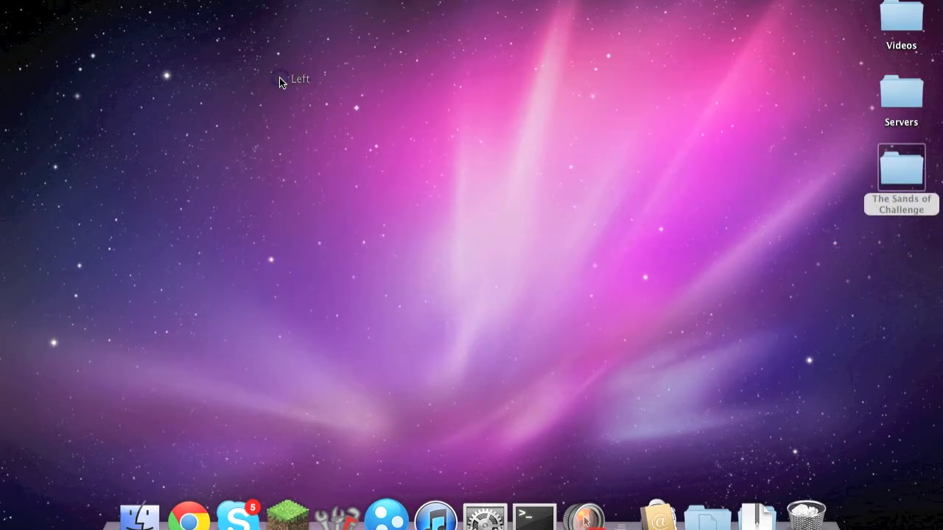
pyautogui.moveTo(690, 327)
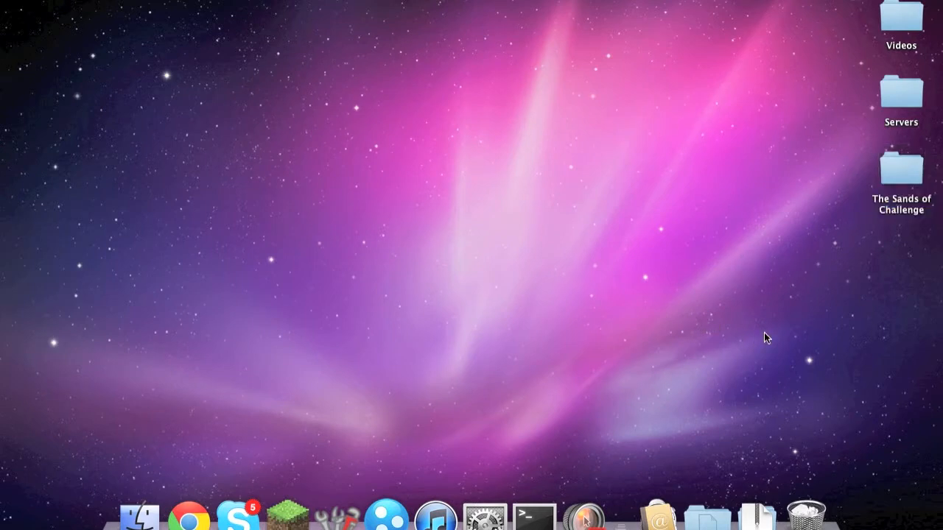
pyautogui.moveTo(739, 311)
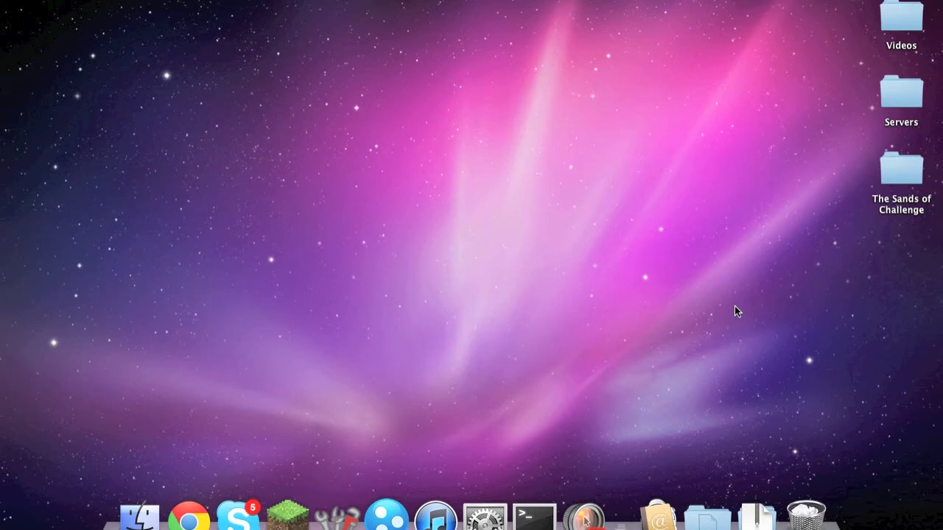
pyautogui.moveTo(842, 256)
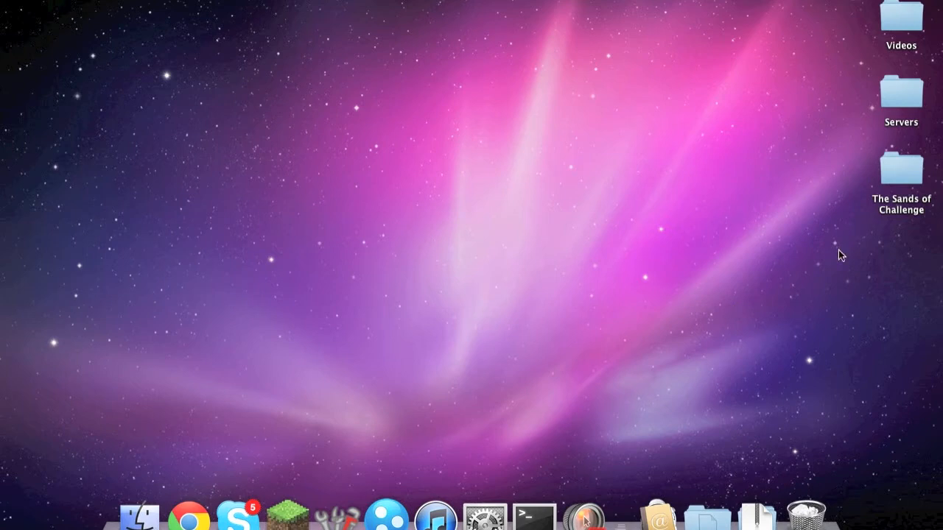
# In Servers > MC, drag the old world folder to the Trash.
pyautogui.doubleClick(900, 91)
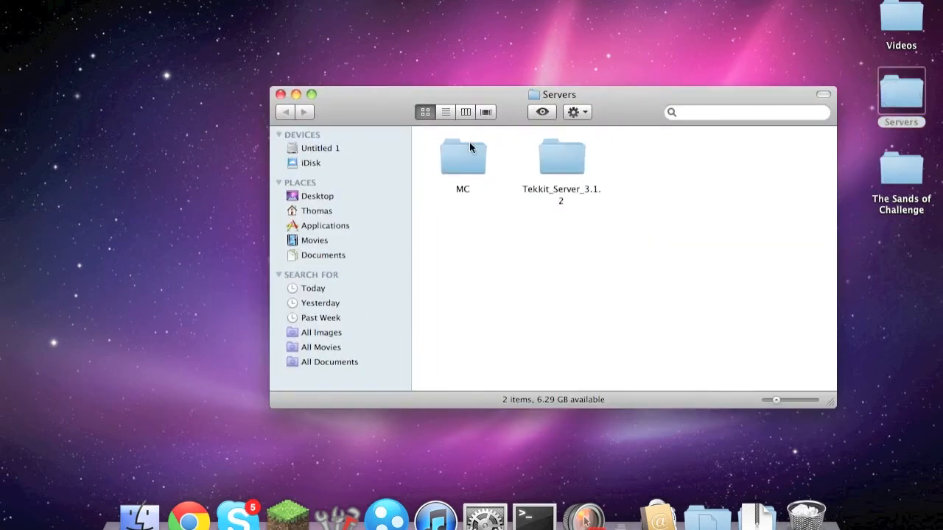
pyautogui.doubleClick(462, 156)
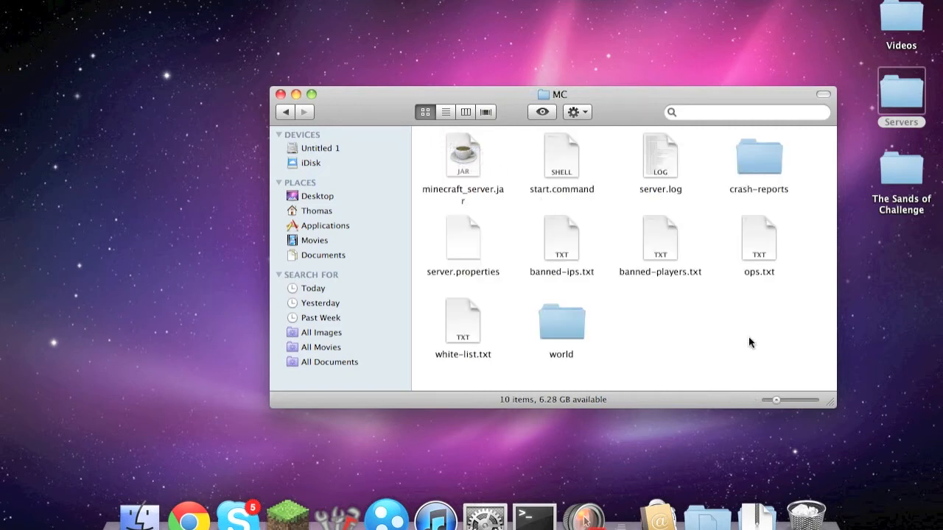
pyautogui.moveTo(691, 308)
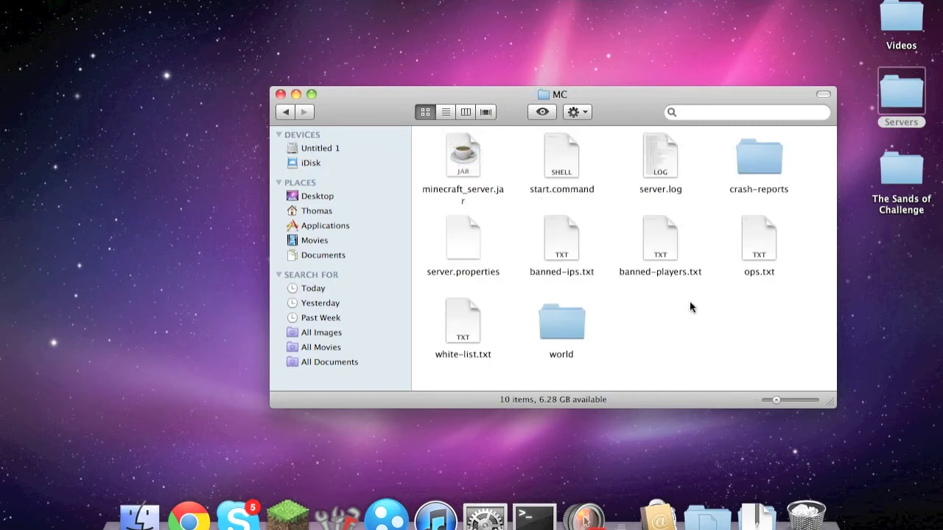
pyautogui.click(561, 318)
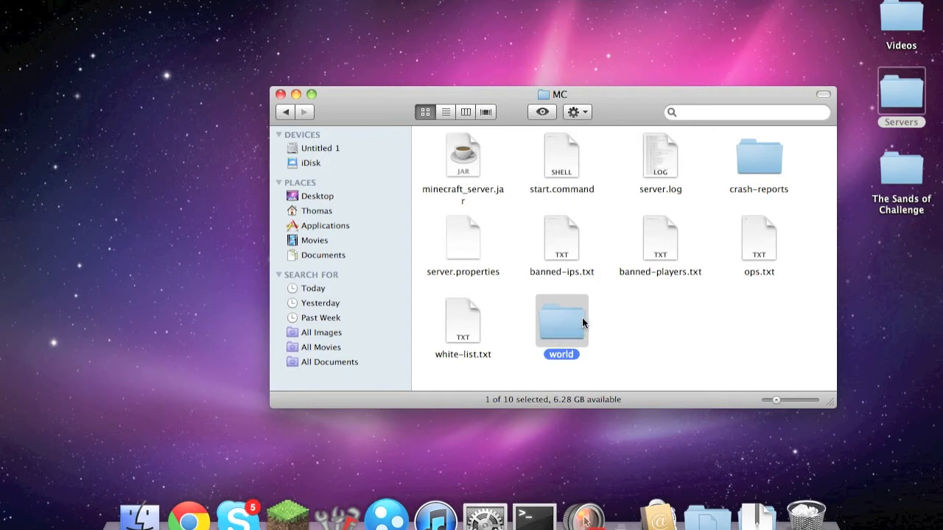
pyautogui.moveTo(561, 321); pyautogui.dragTo(783, 398)
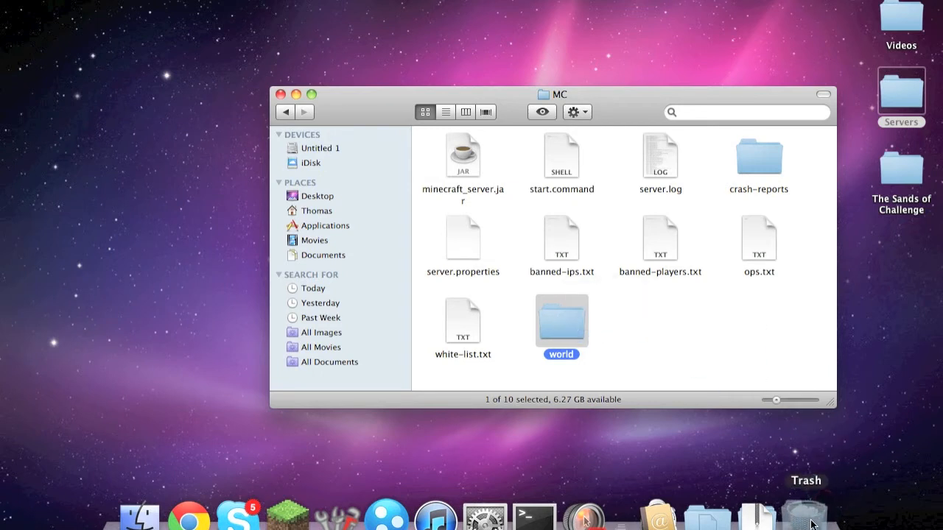
# Move The Sands of Challenge folder into MC and rename it to world.
pyautogui.moveTo(561, 321); pyautogui.dragTo(807, 513)
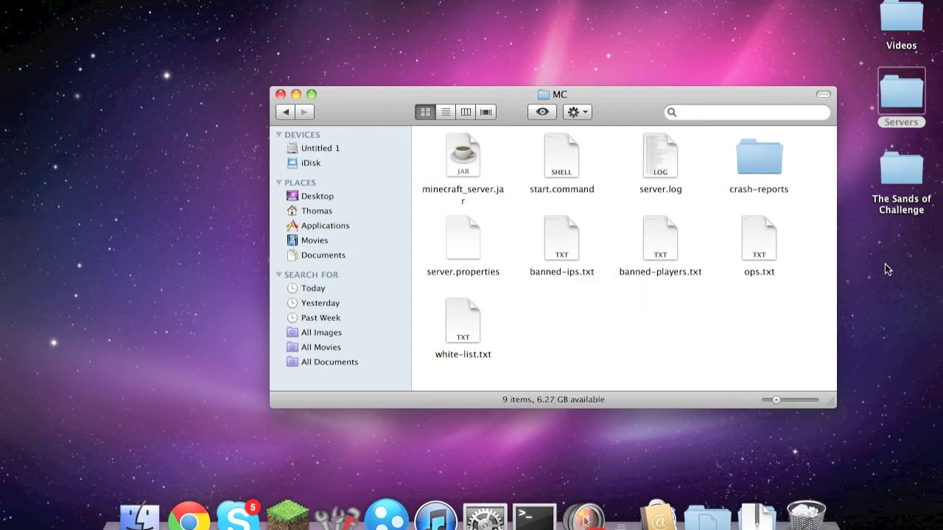
pyautogui.moveTo(931, 258)
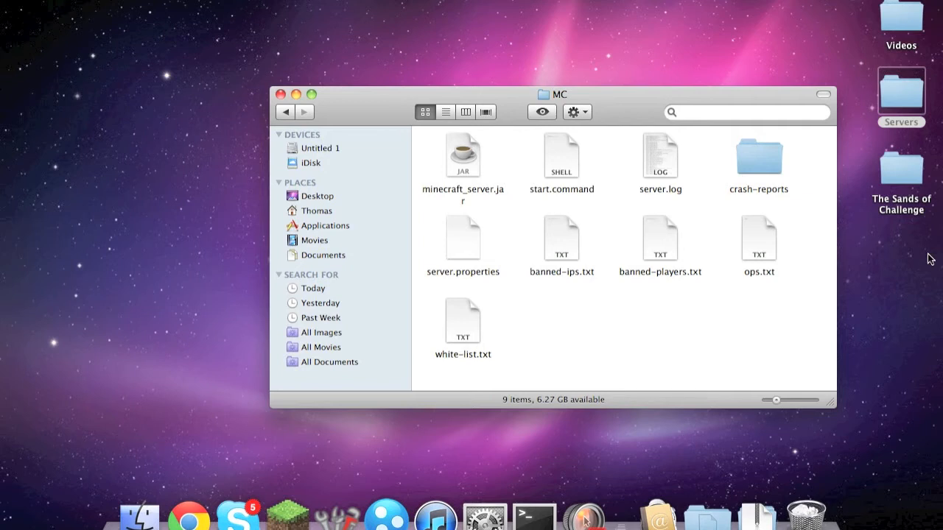
pyautogui.moveTo(848, 380)
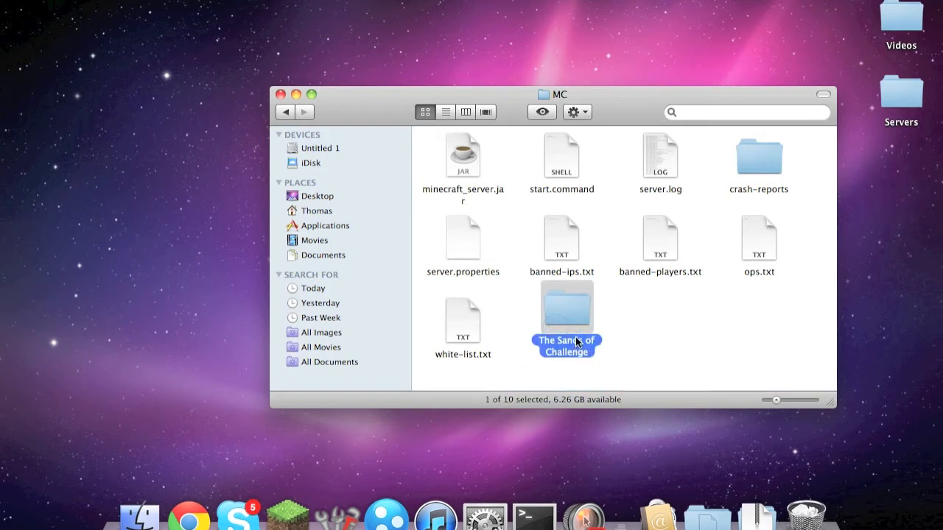
pyautogui.write('Work')
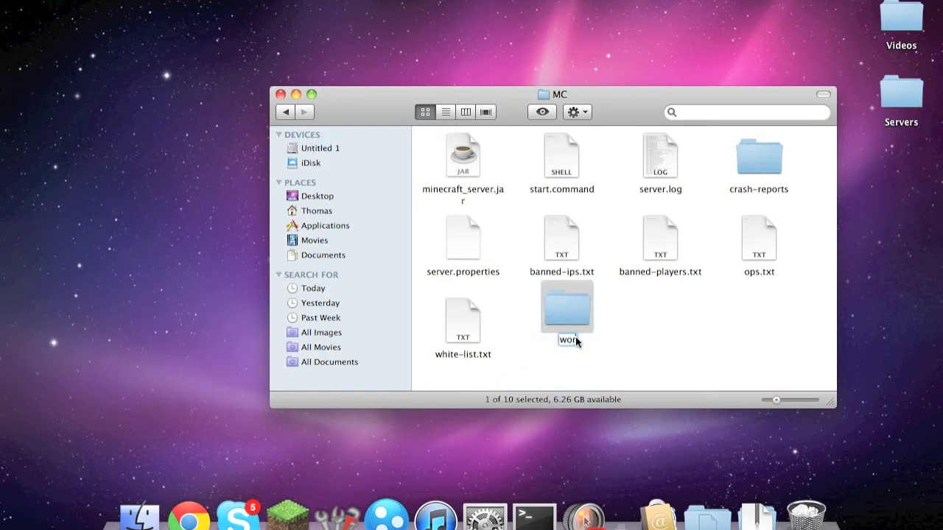
pyautogui.rightClick(699, 331)
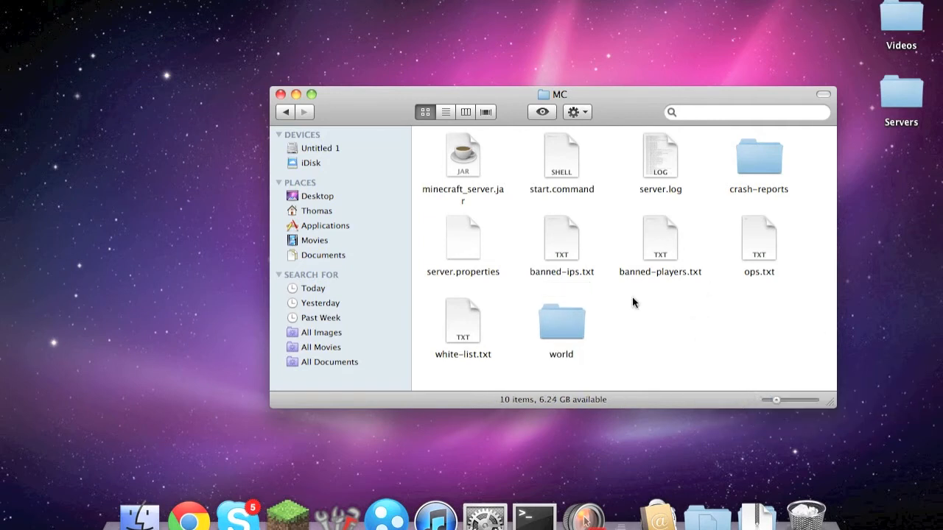
pyautogui.moveTo(586, 315)
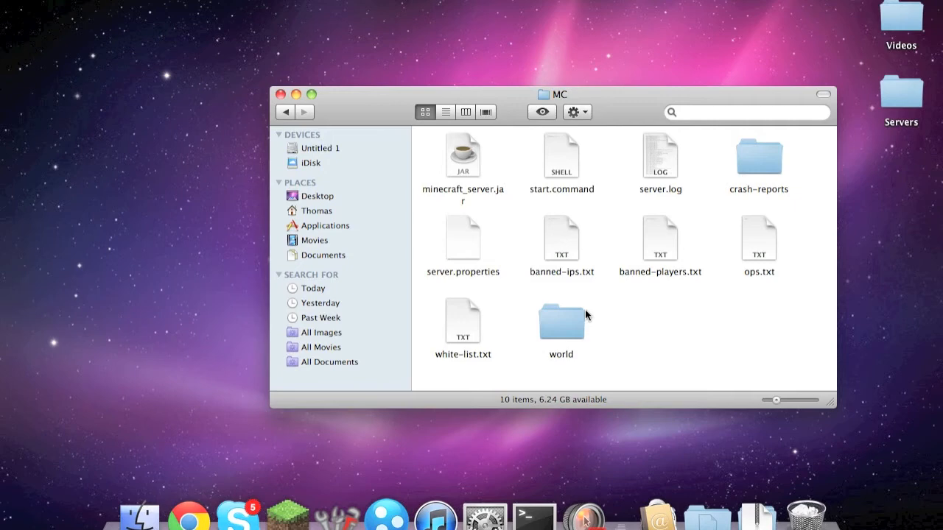
# View server.properties in TextEdit and confirm the level-name=world line.
pyautogui.doubleClick(463, 239)
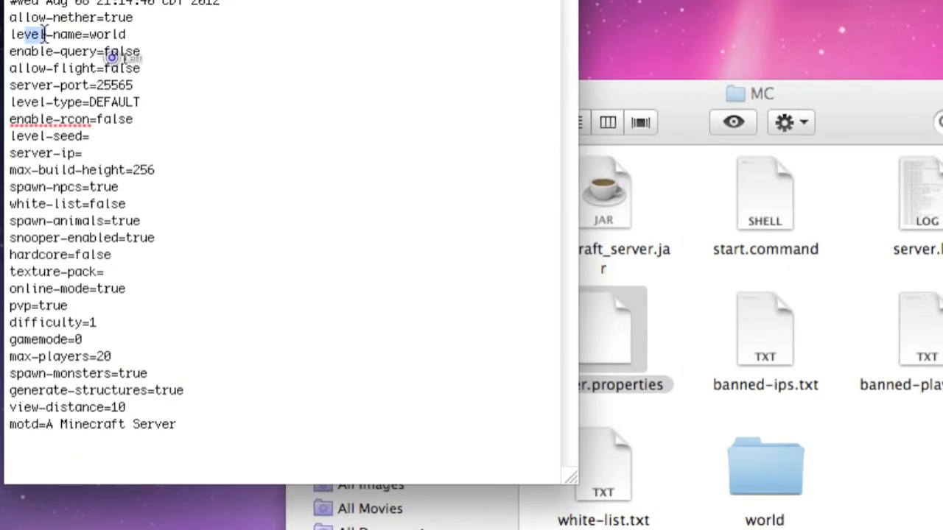
pyautogui.tripleClick(66, 34)
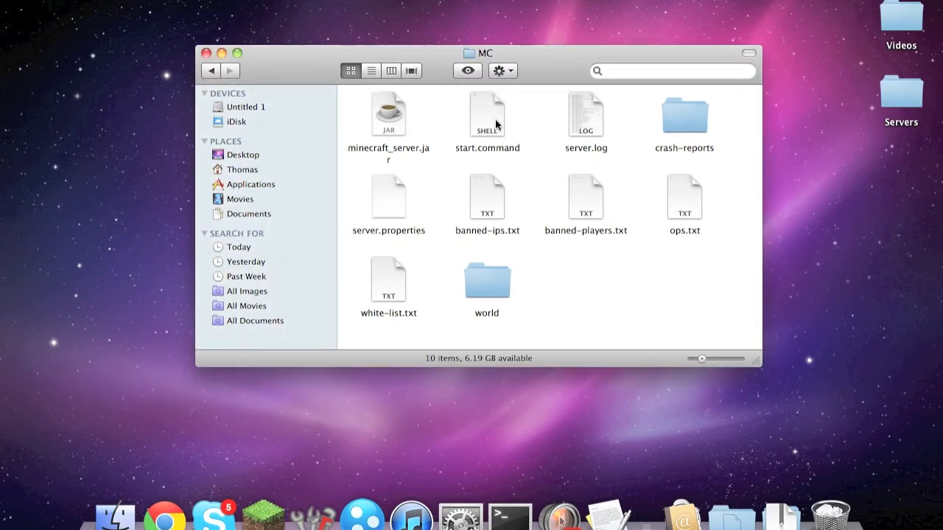
# Run start.command, join the local server via Multiplayer to see the map, then quit back.
pyautogui.doubleClick(486, 115)
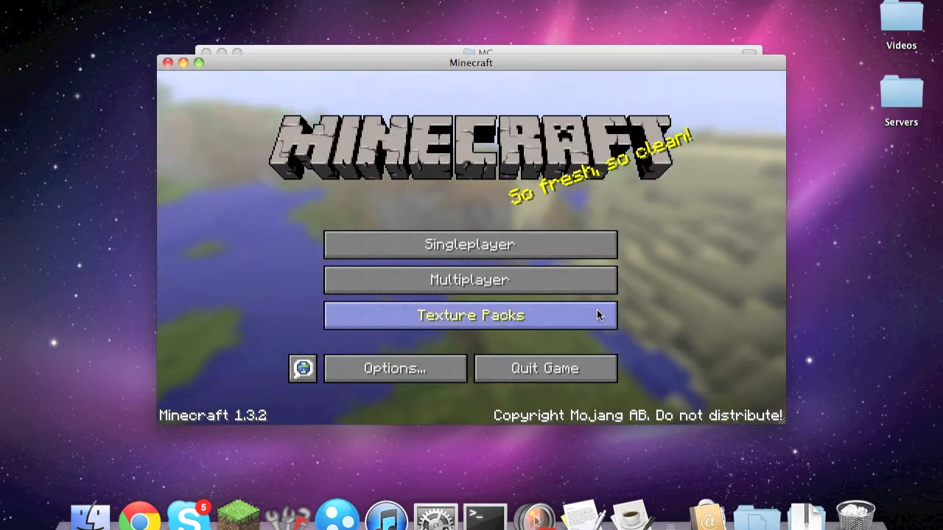
pyautogui.click(468, 279)
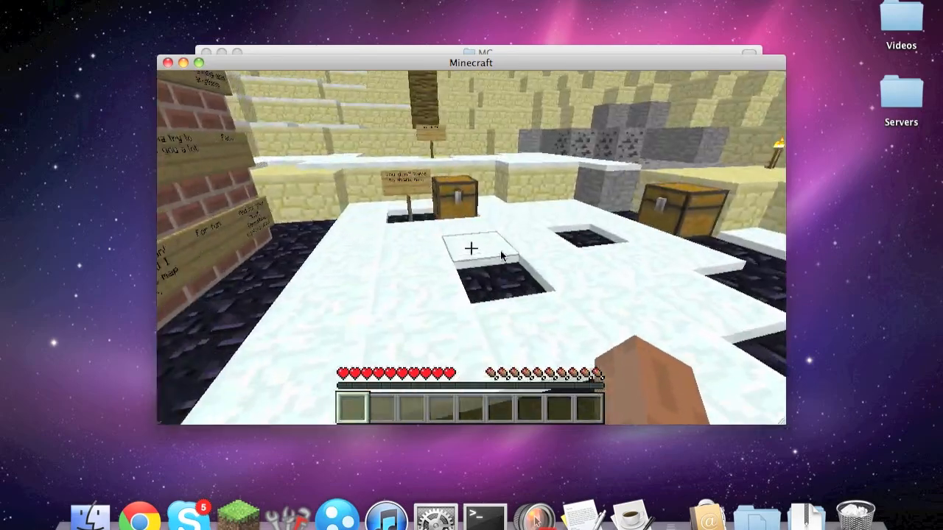
pyautogui.press('Escape')
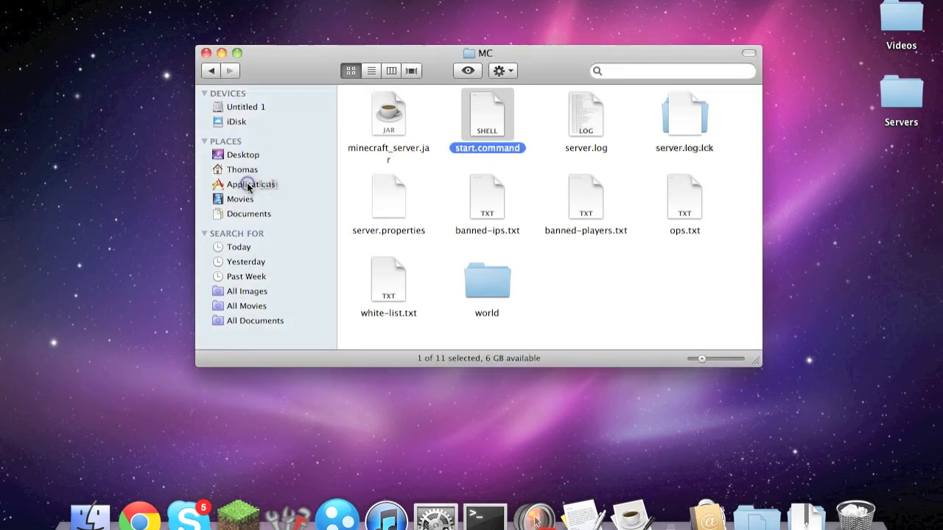
# Go to minecraft's saves folder and drag the New World- save onto the desktop.
pyautogui.click(243, 169)
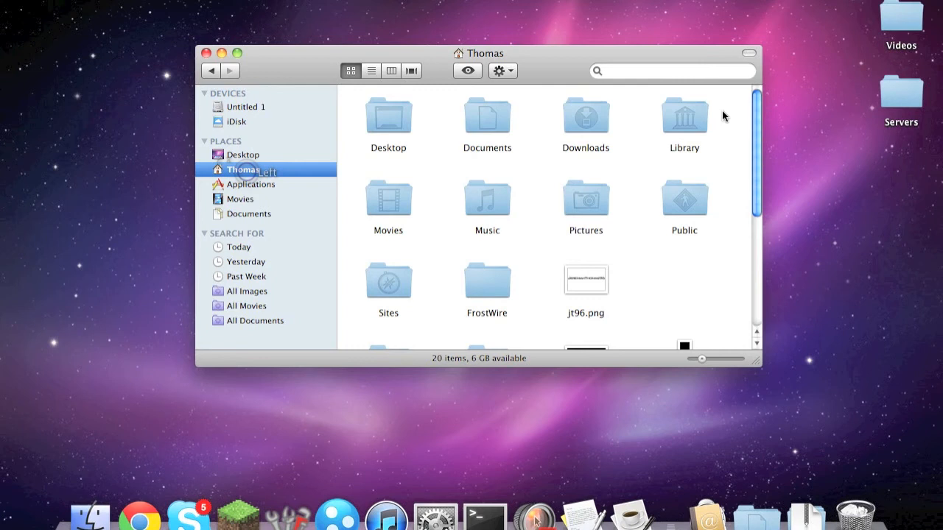
pyautogui.doubleClick(684, 116)
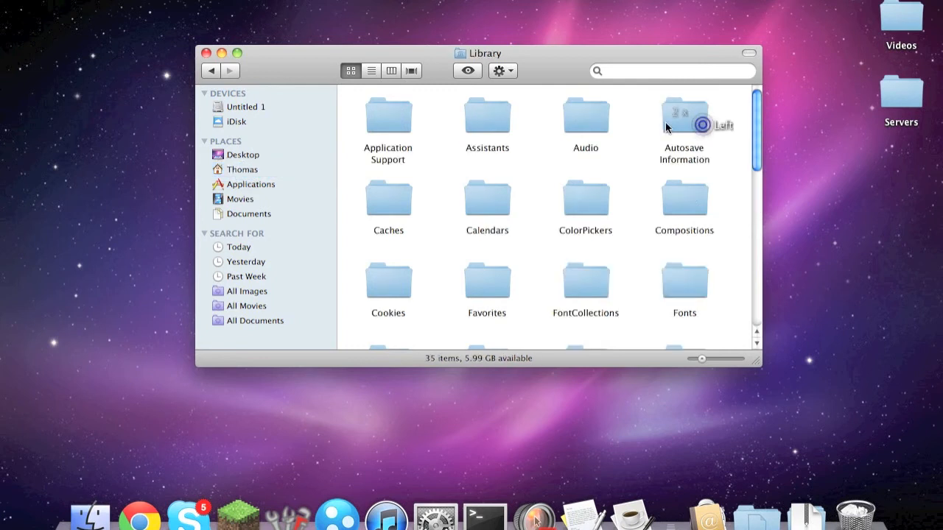
pyautogui.doubleClick(389, 115)
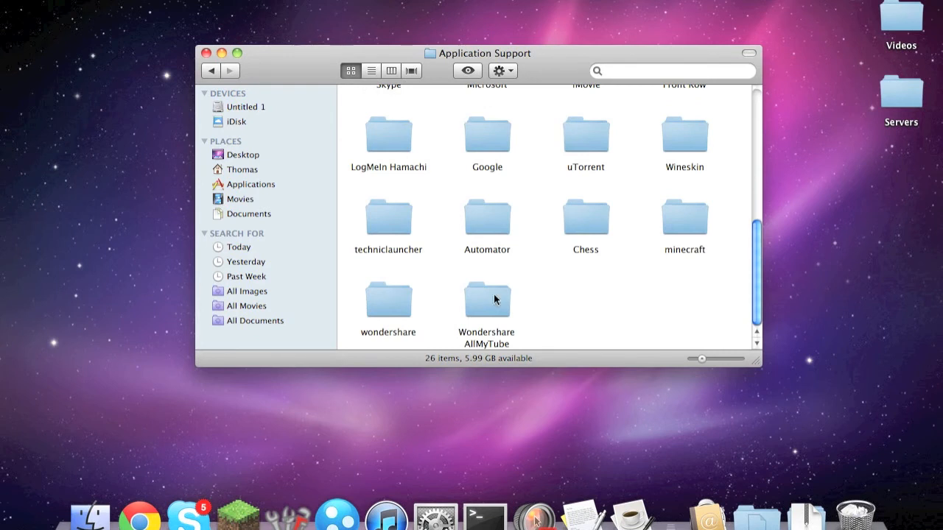
pyautogui.doubleClick(683, 218)
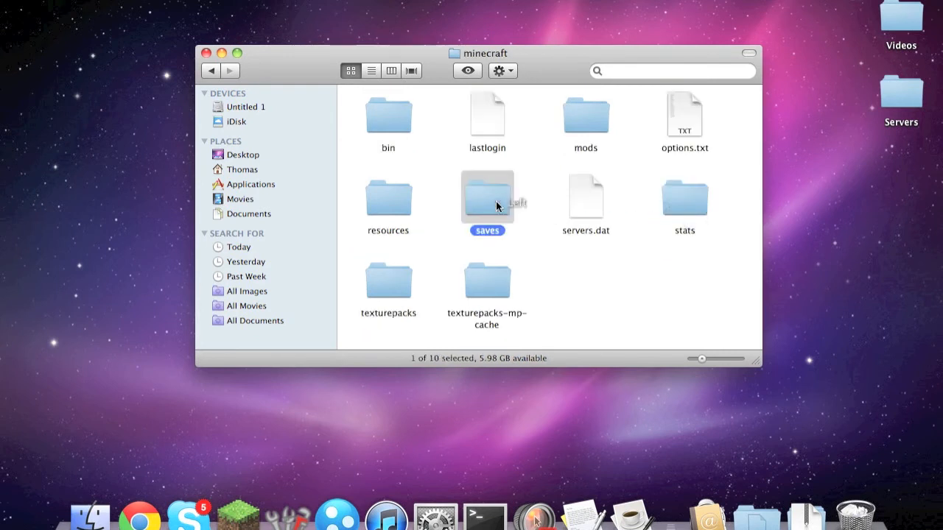
pyautogui.doubleClick(486, 199)
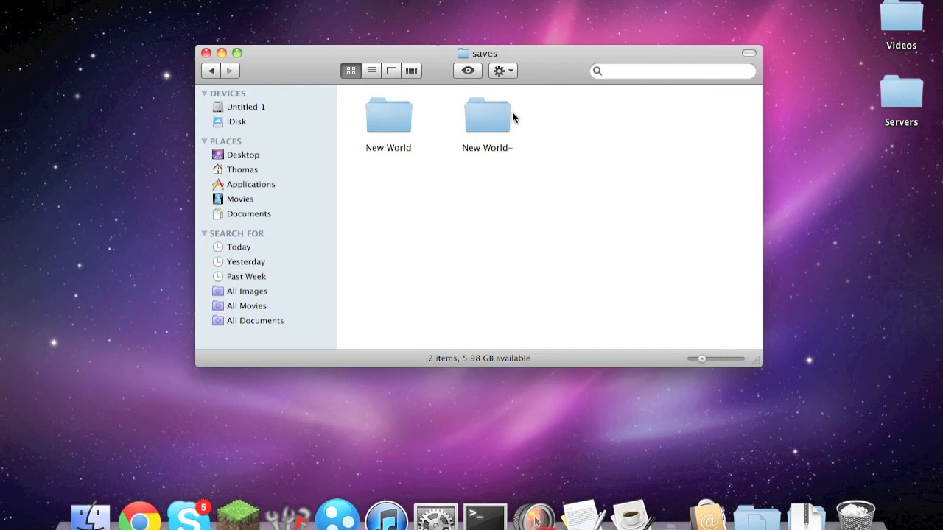
pyautogui.moveTo(486, 117); pyautogui.dragTo(913, 243)
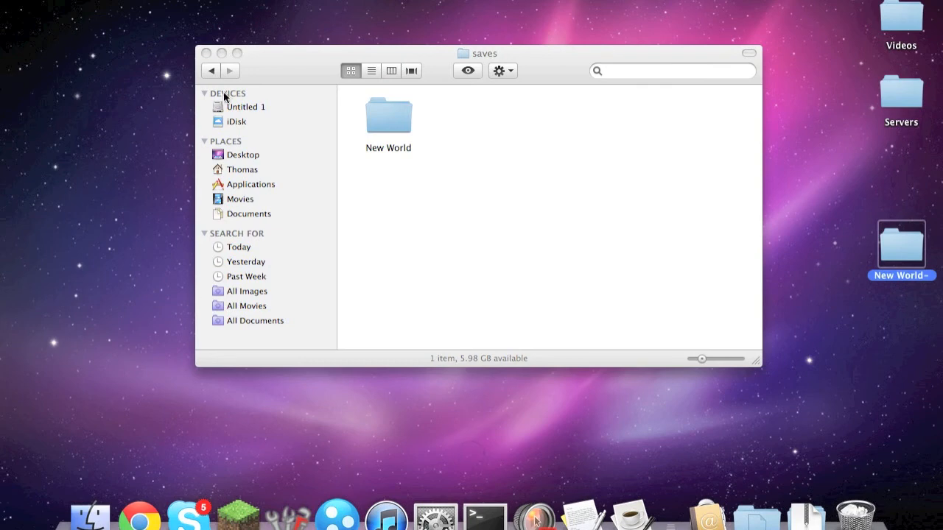
pyautogui.moveTo(209, 35)
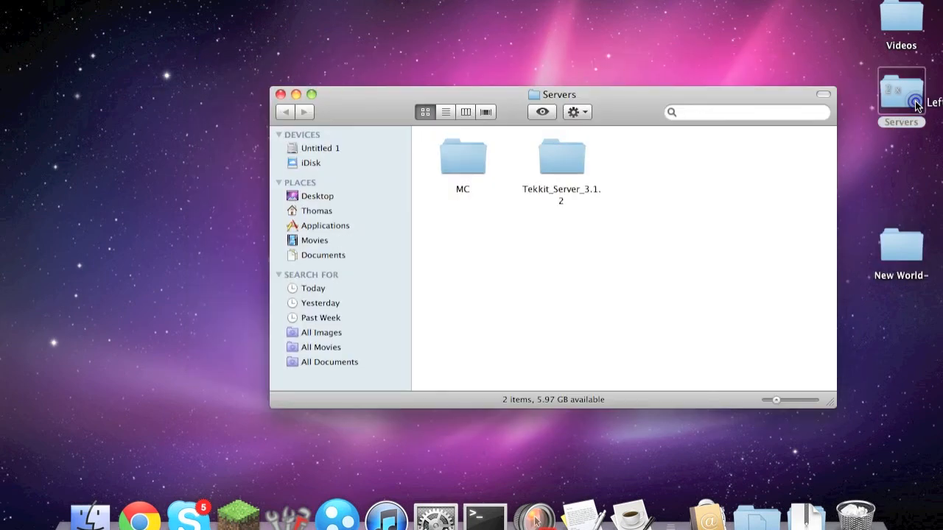
# Reopen the MC server folder, then close the Finder window.
pyautogui.doubleClick(463, 156)
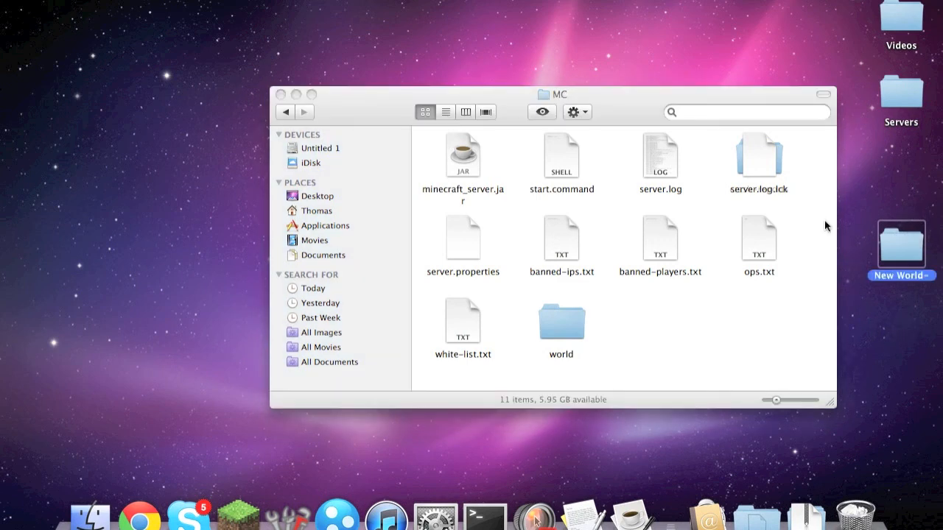
pyautogui.click(280, 94)
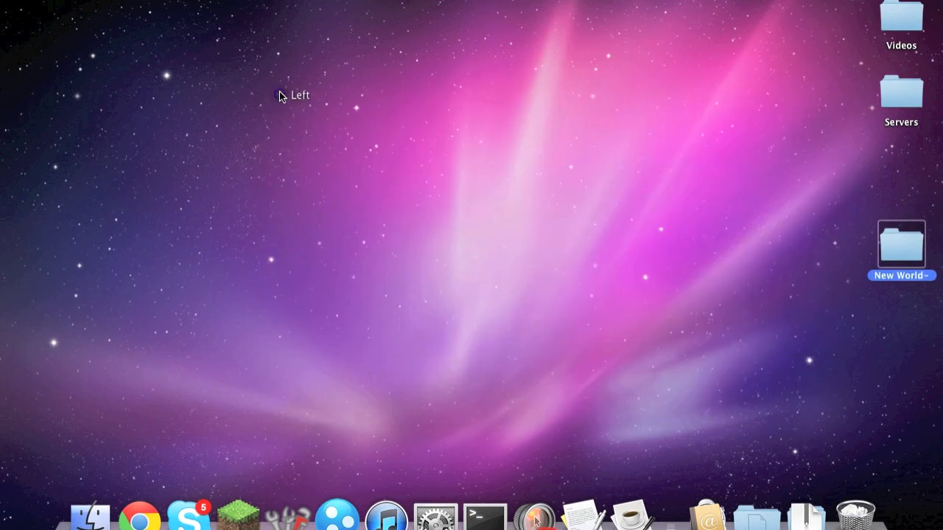